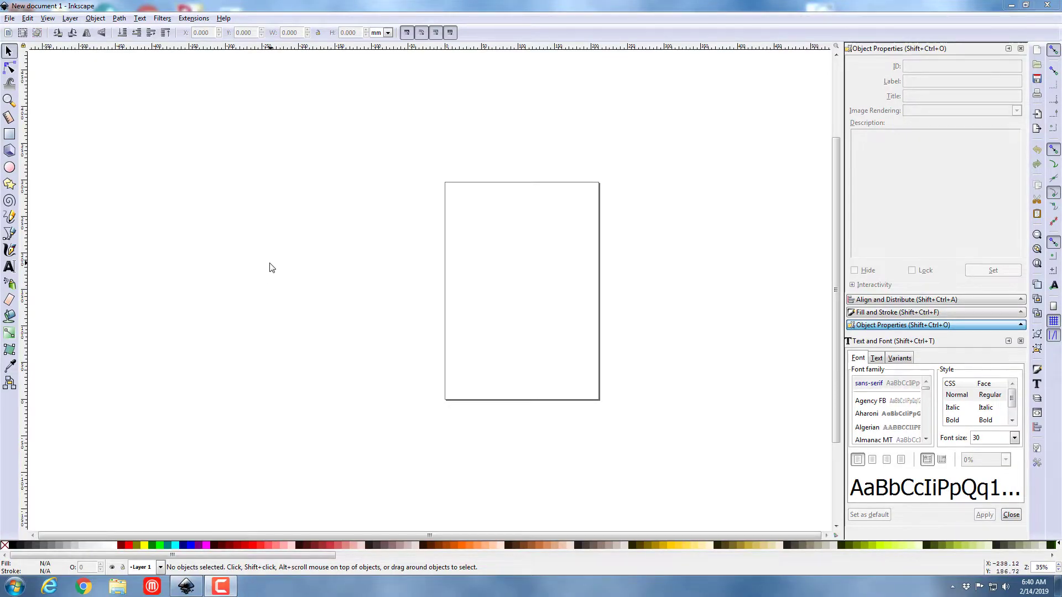
mouse_move(130, 197)
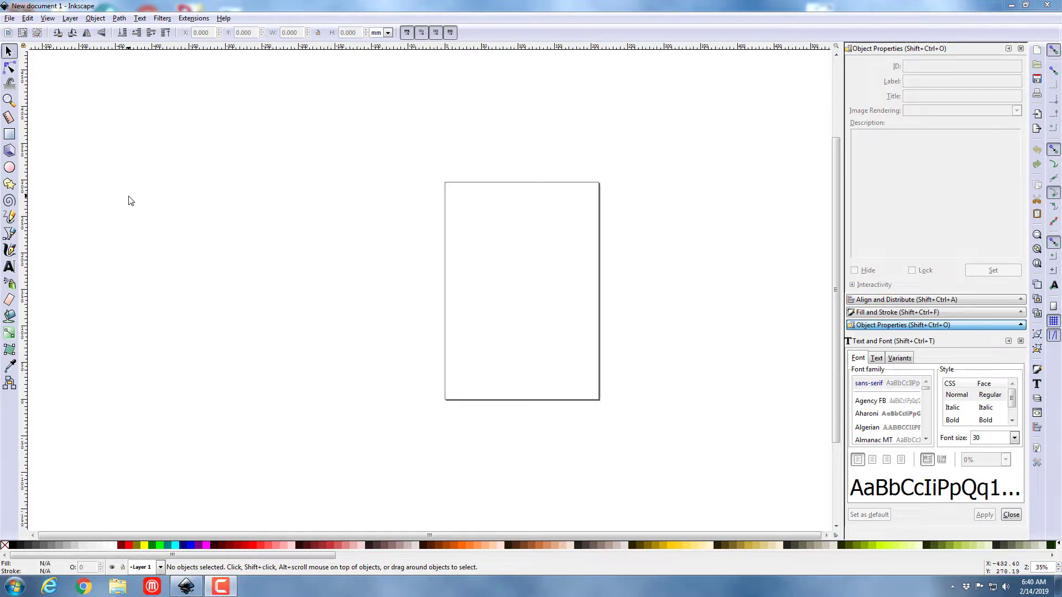
mouse_move(133, 206)
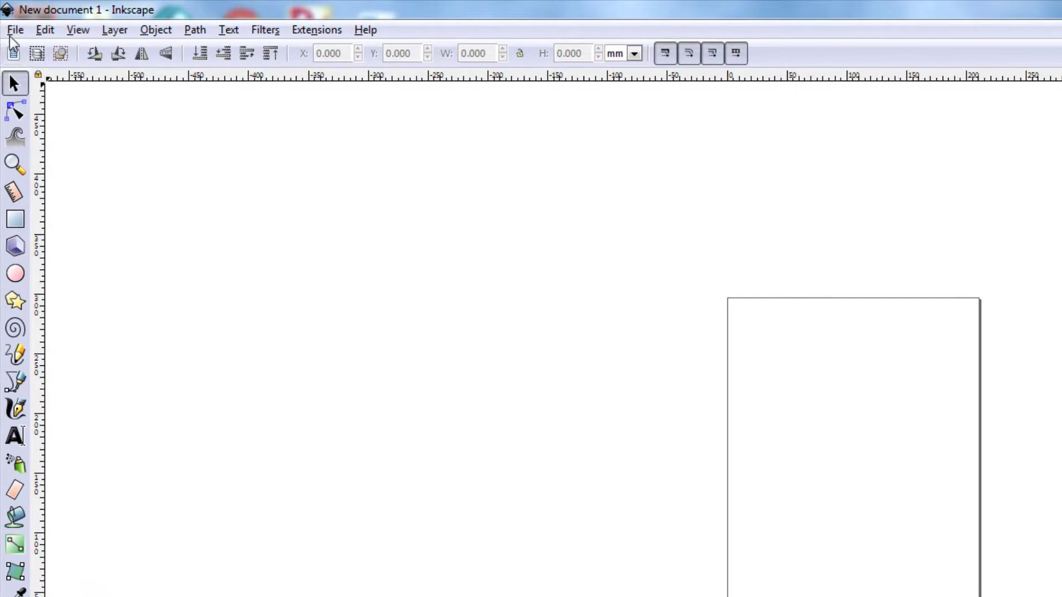
- Create a new Inkscape document from the glowforge template via File > New from Template
click(15, 29)
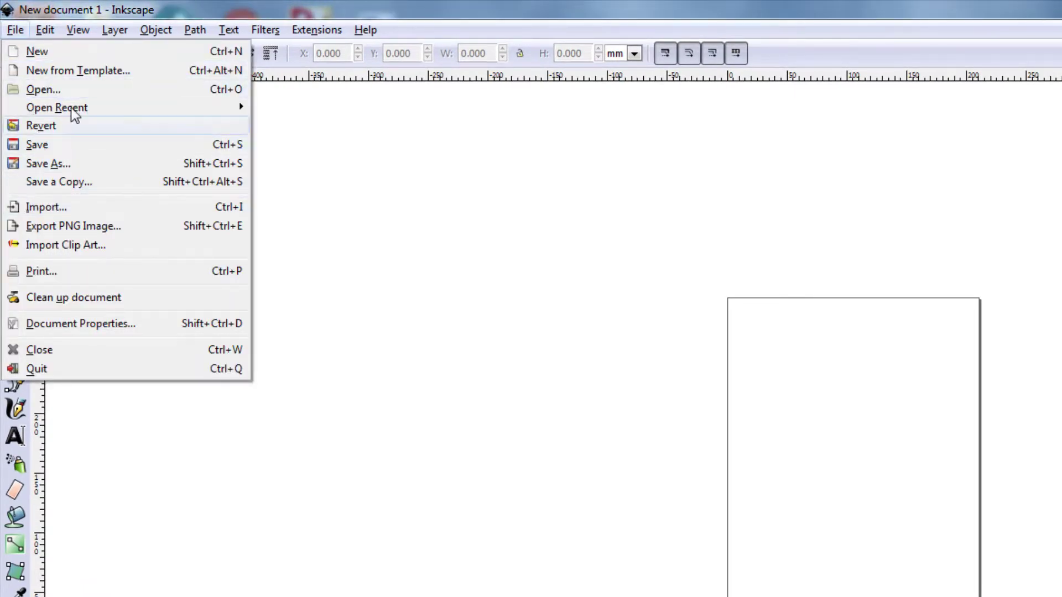
click(78, 70)
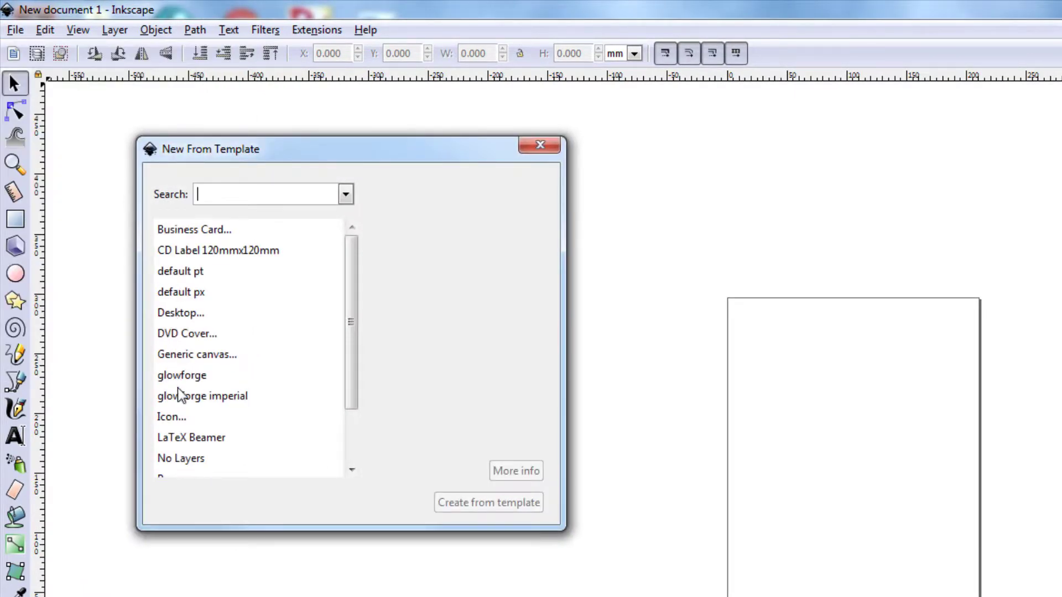
click(182, 375)
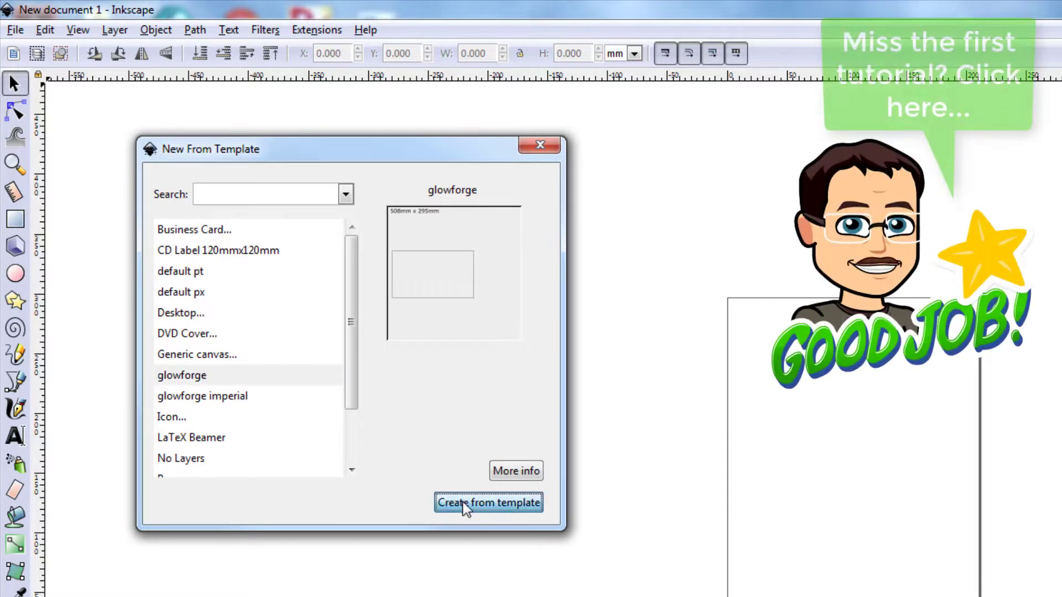
click(488, 502)
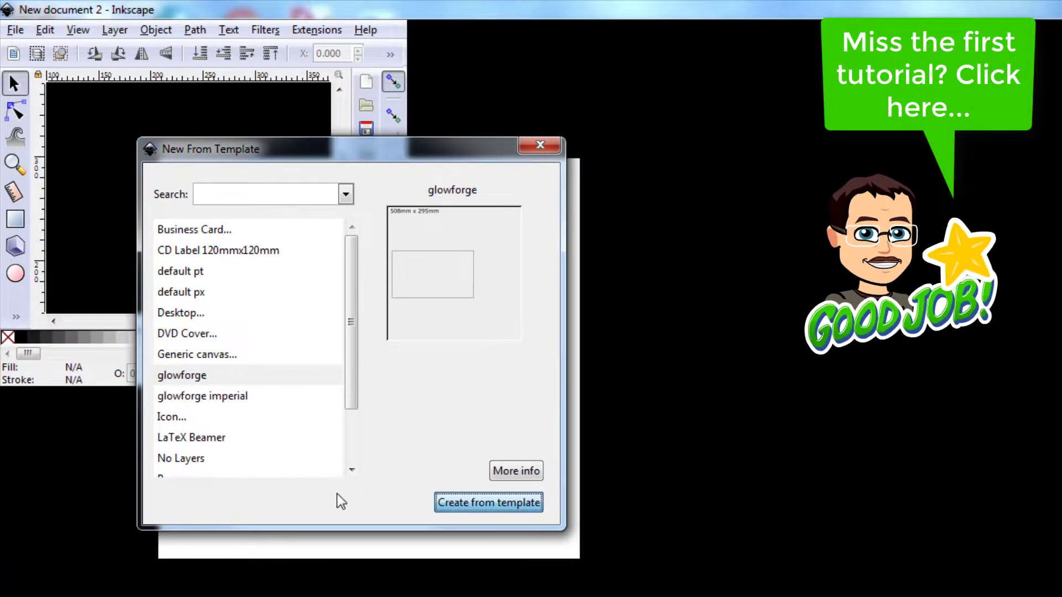
click(487, 502)
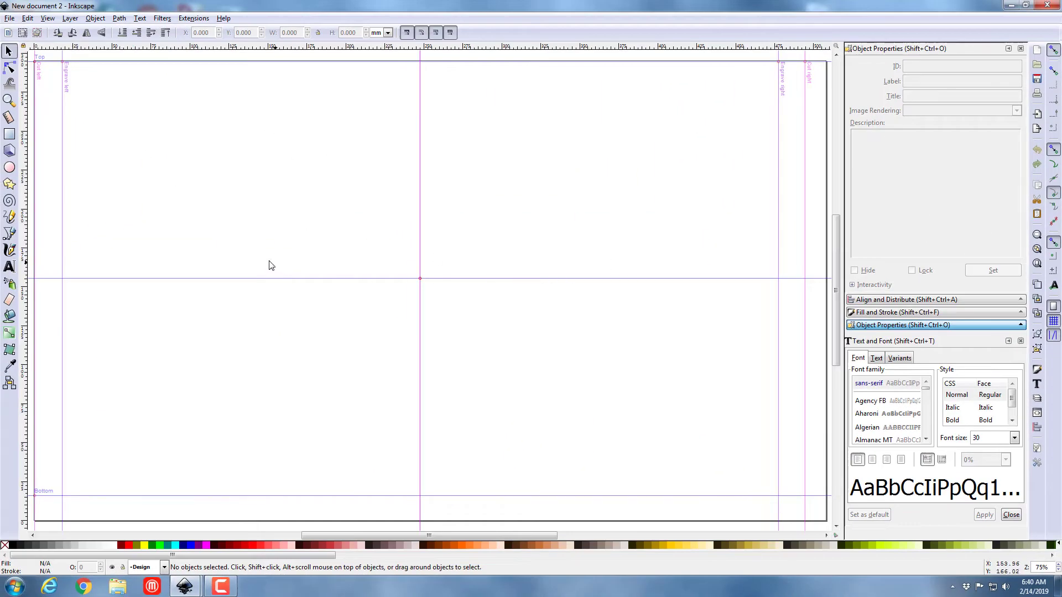
mouse_move(237, 205)
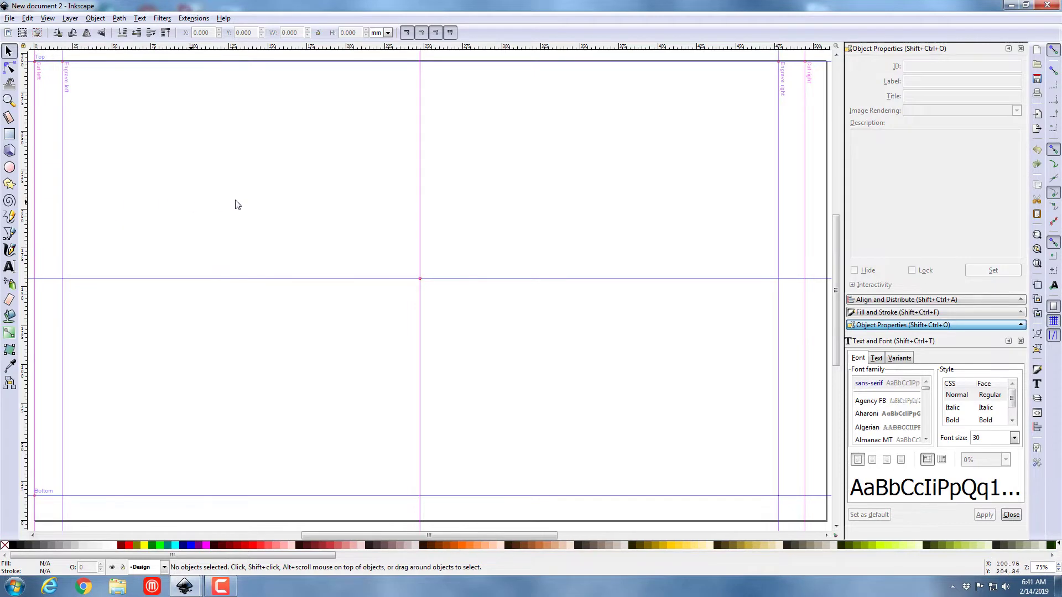
- Add the text HLModTech with the Text tool and set it in bold Aharoni
click(9, 267)
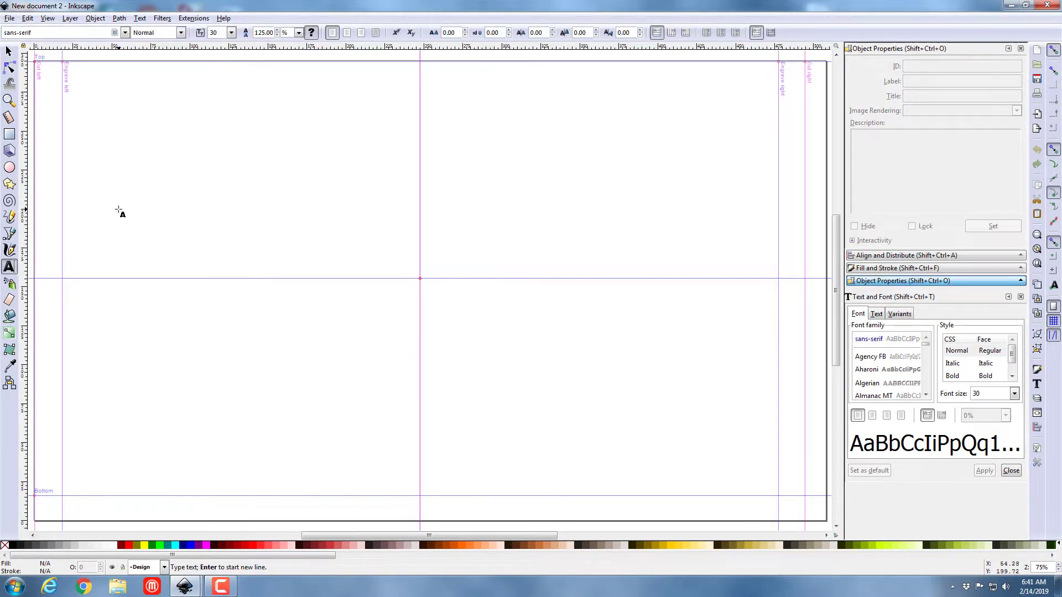
text(HLM)
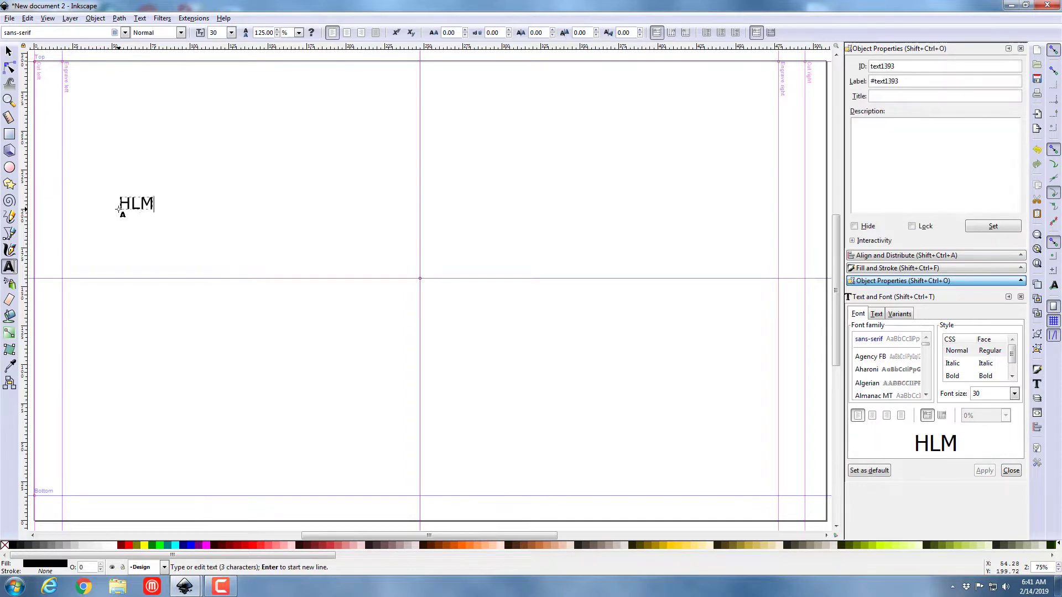
text(ModTe)
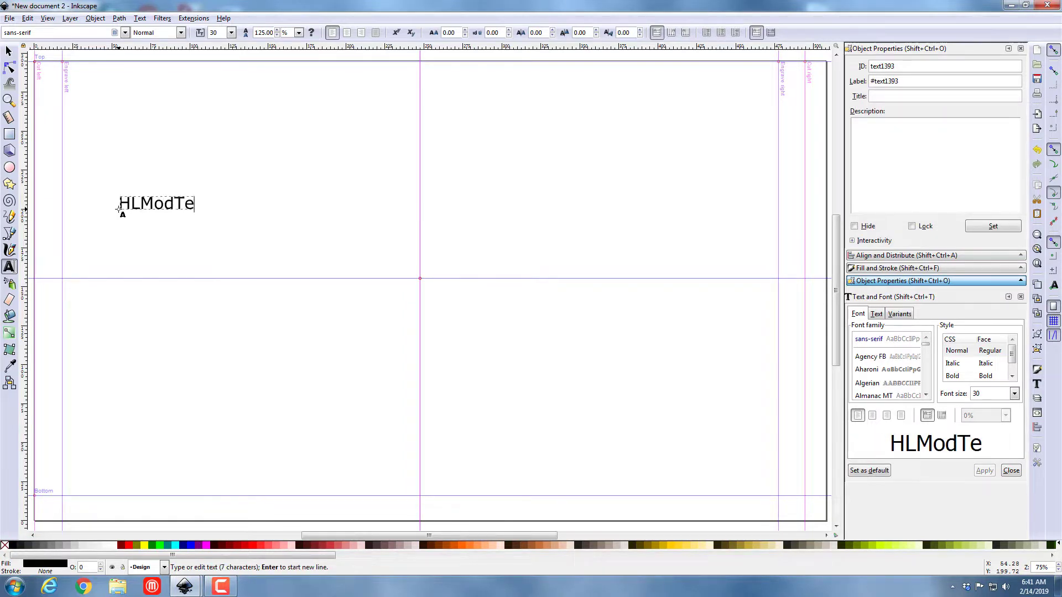
text(ch)
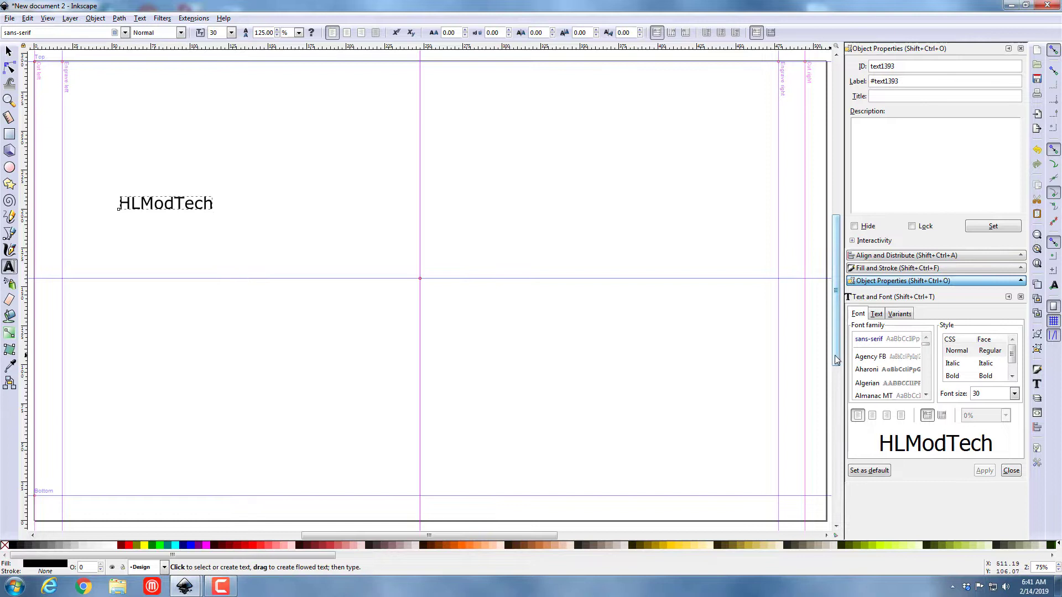
click(874, 384)
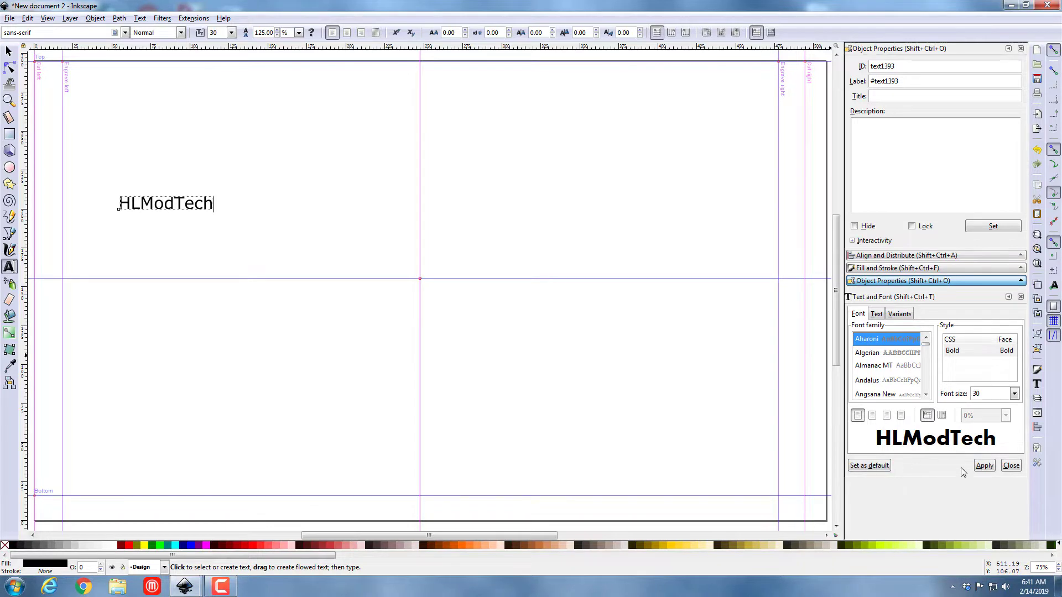
click(984, 466)
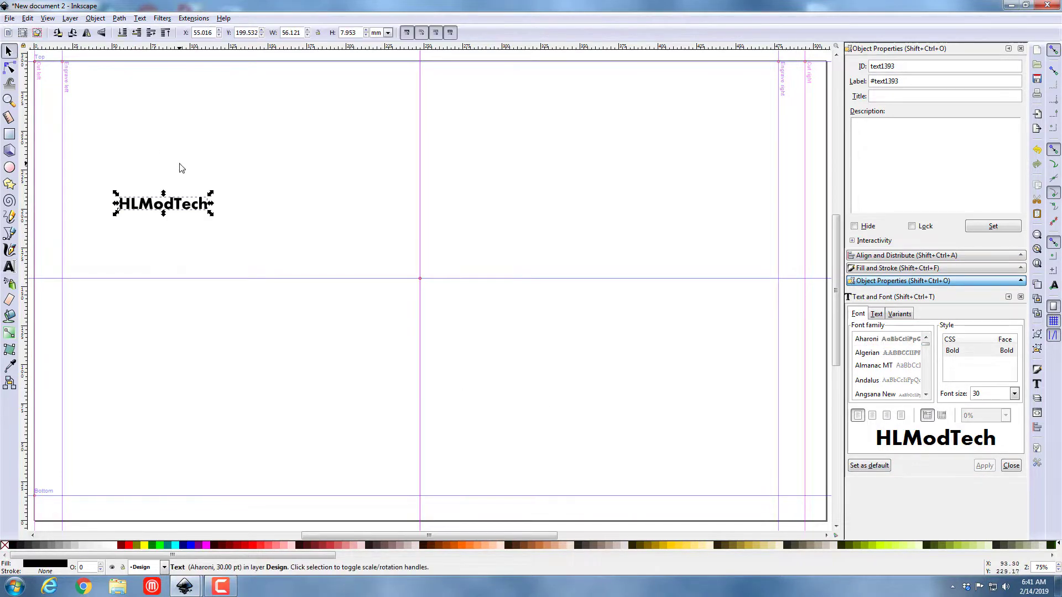
- Move HLModTech to the top-left and enlarge it to about 344 pt across the page
drag(163, 203, 102, 82)
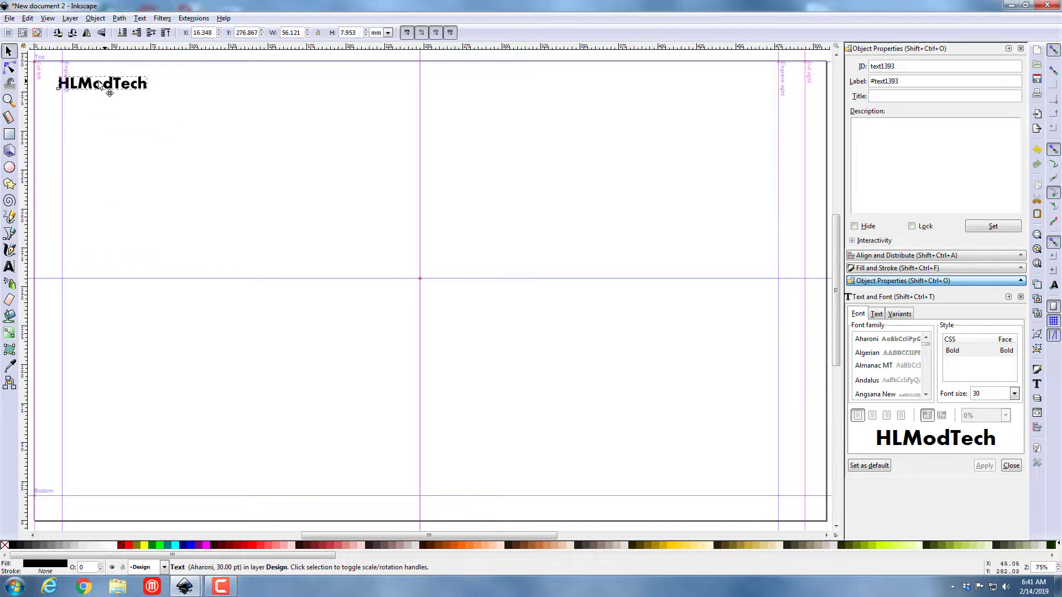
drag(147, 92, 715, 236)
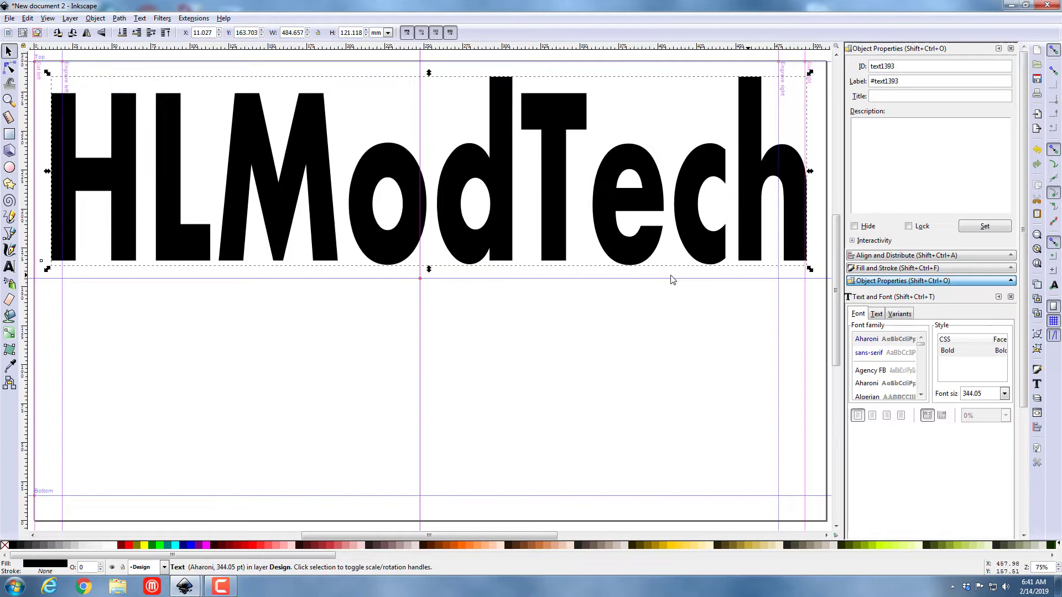
mouse_move(584, 209)
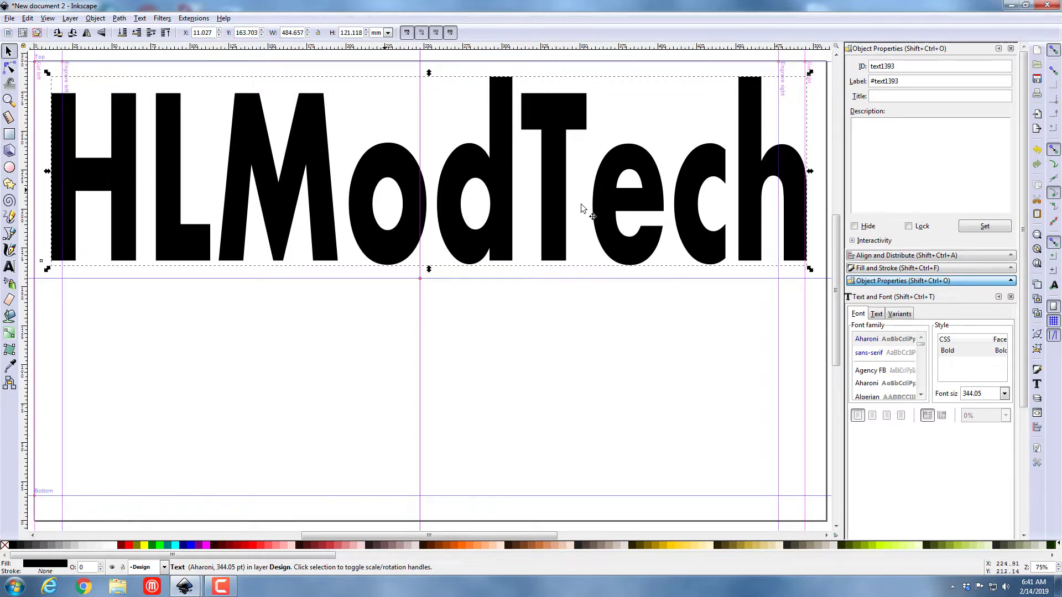
click(893, 267)
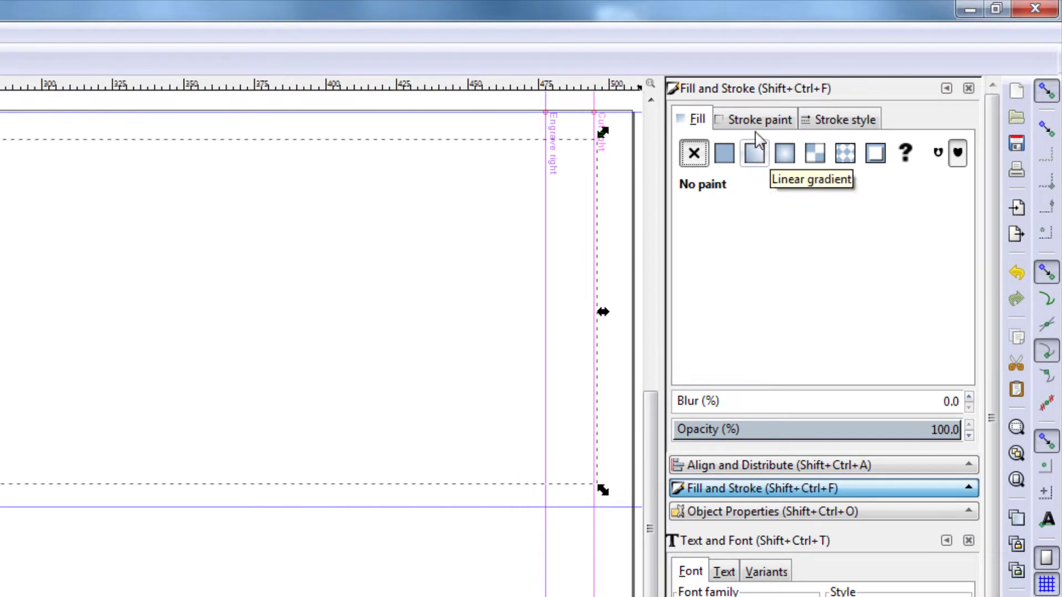
- Give HLModTech no fill and a black 1 mm outline stroke
click(756, 118)
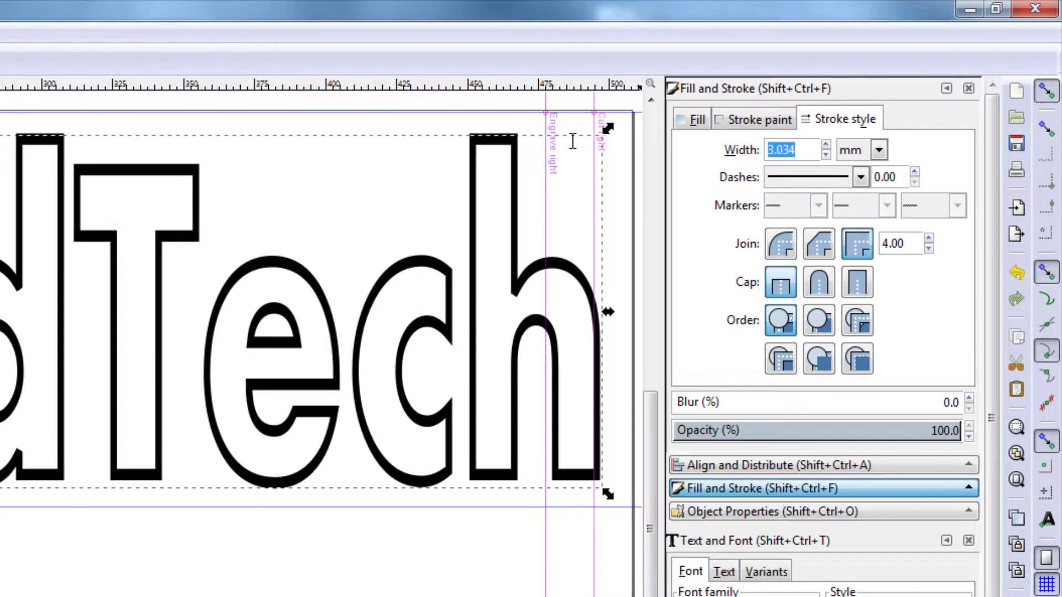
text(1.000)
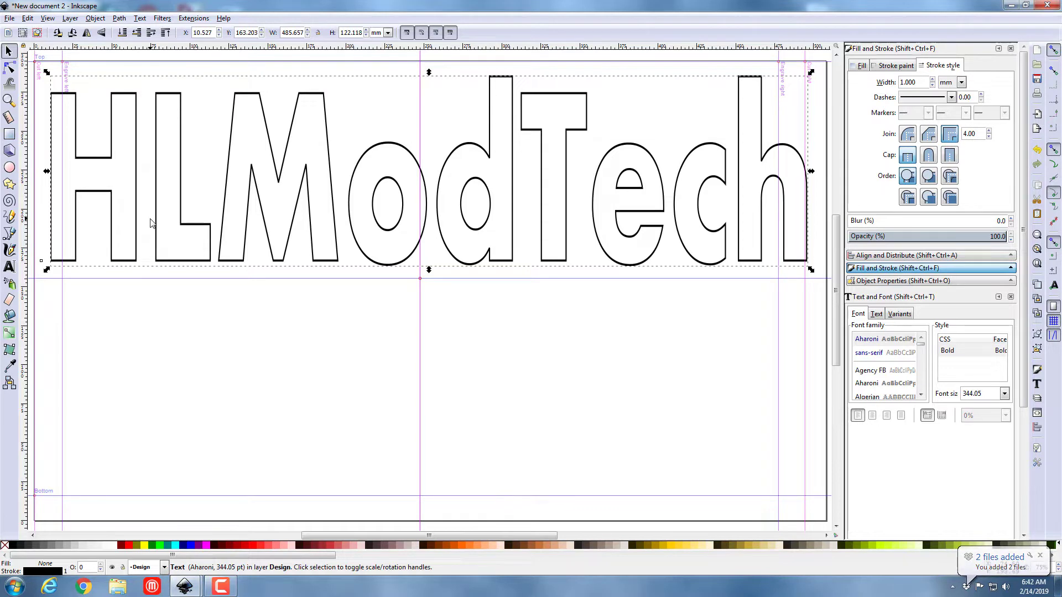
mouse_move(130, 275)
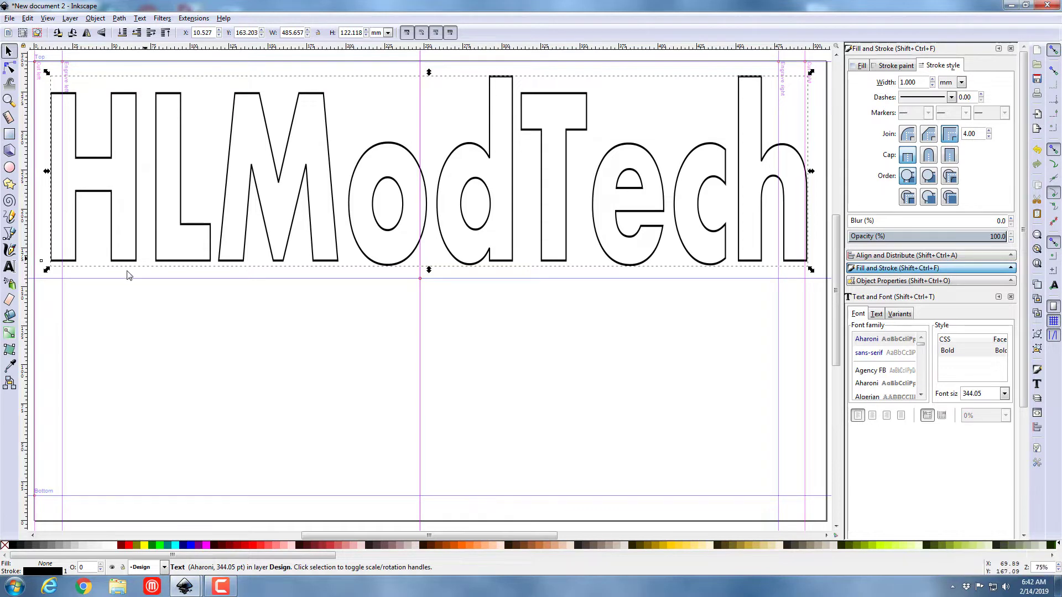
mouse_move(234, 246)
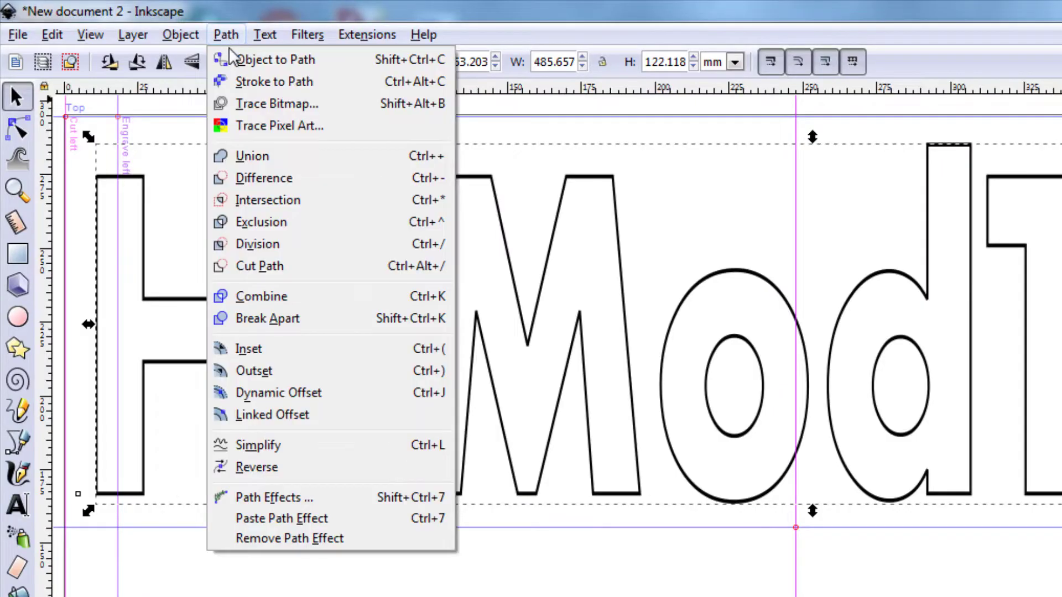
mouse_move(275, 81)
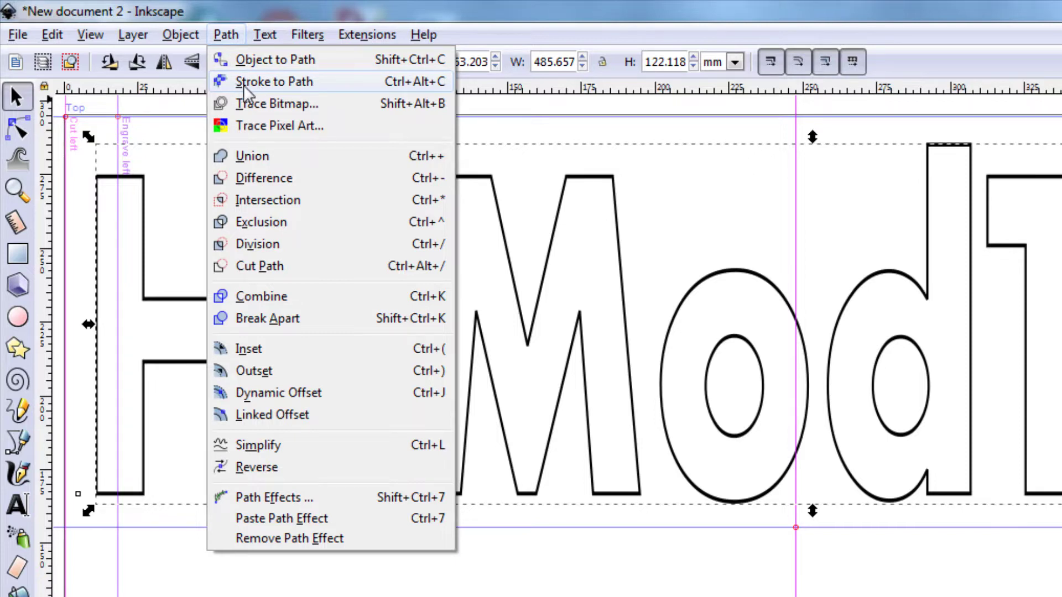
- Convert the outlined HLModTech text to paths and start saving the drawing
click(275, 60)
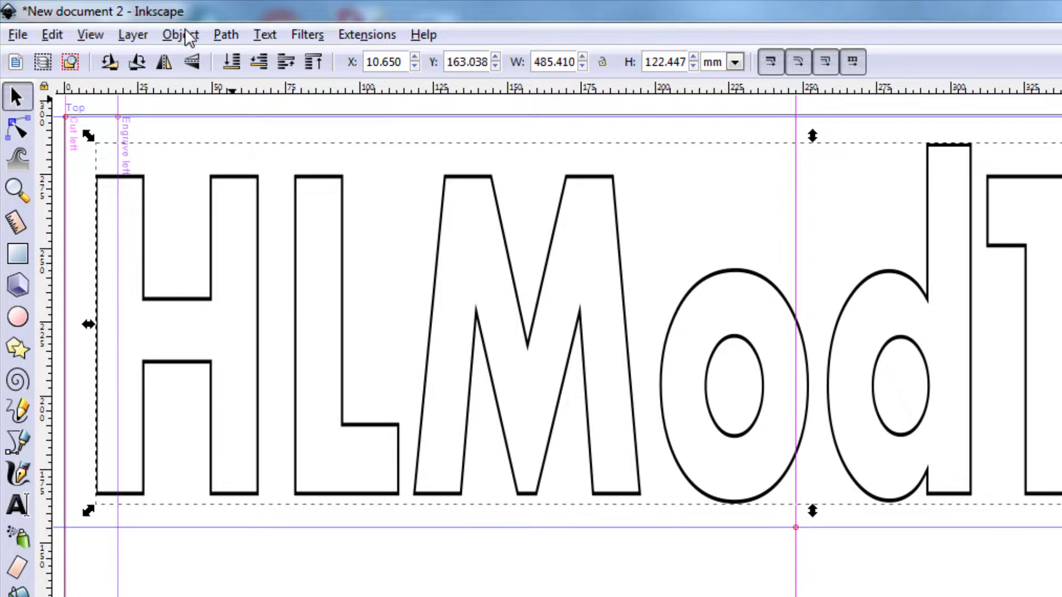
mouse_move(215, 213)
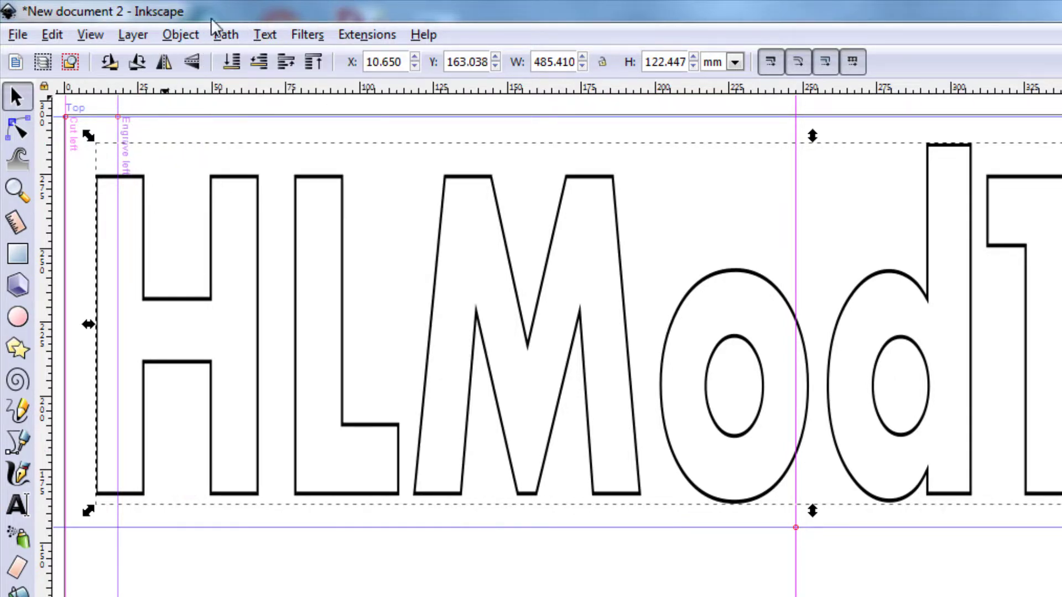
click(224, 34)
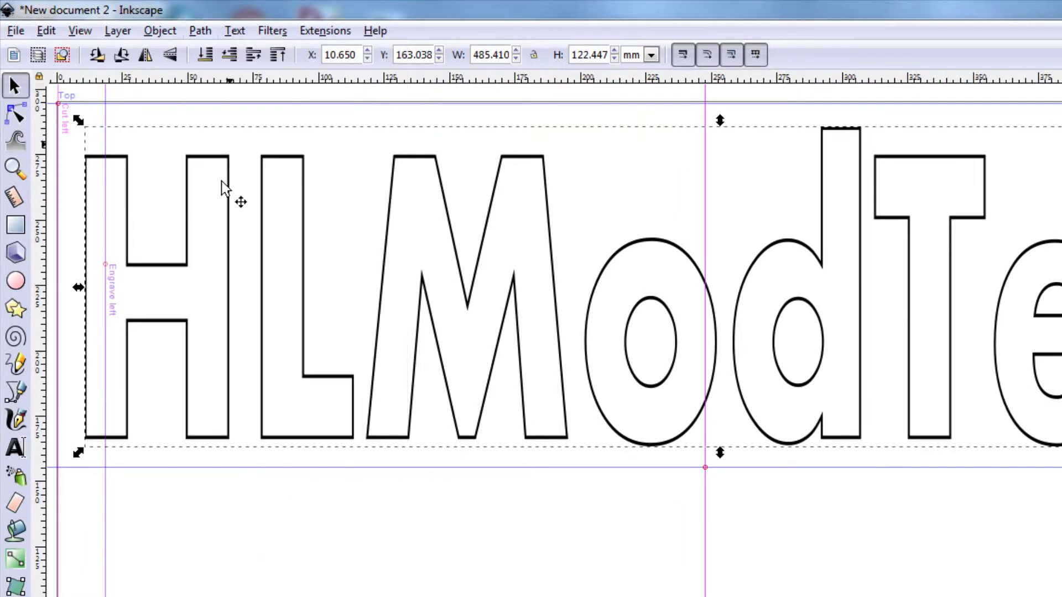
click(15, 31)
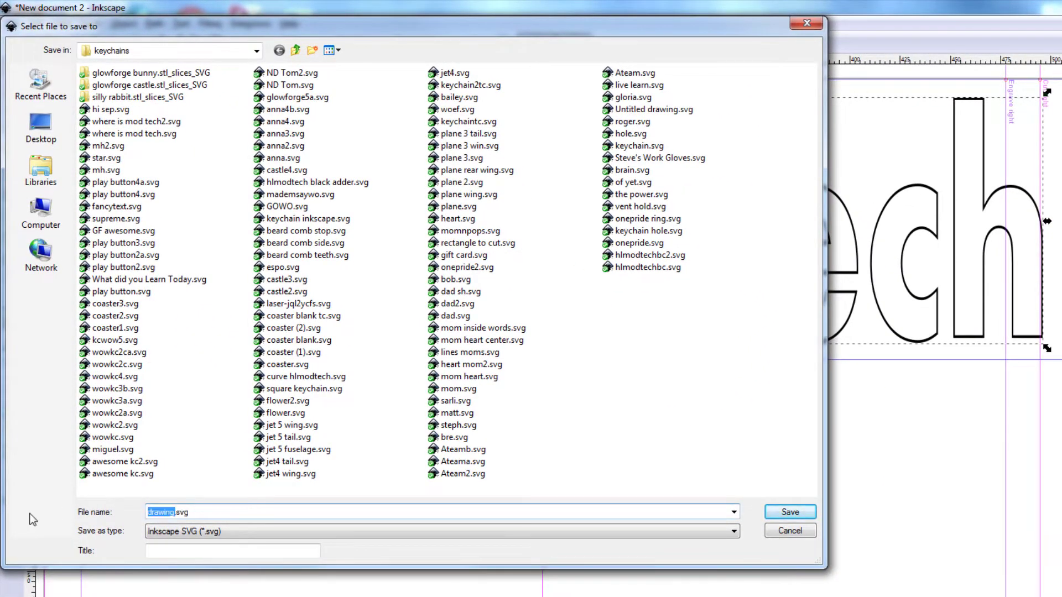
- Save the drawing as hlmt2.svg in the keychains folder
text(hlmt.svg)
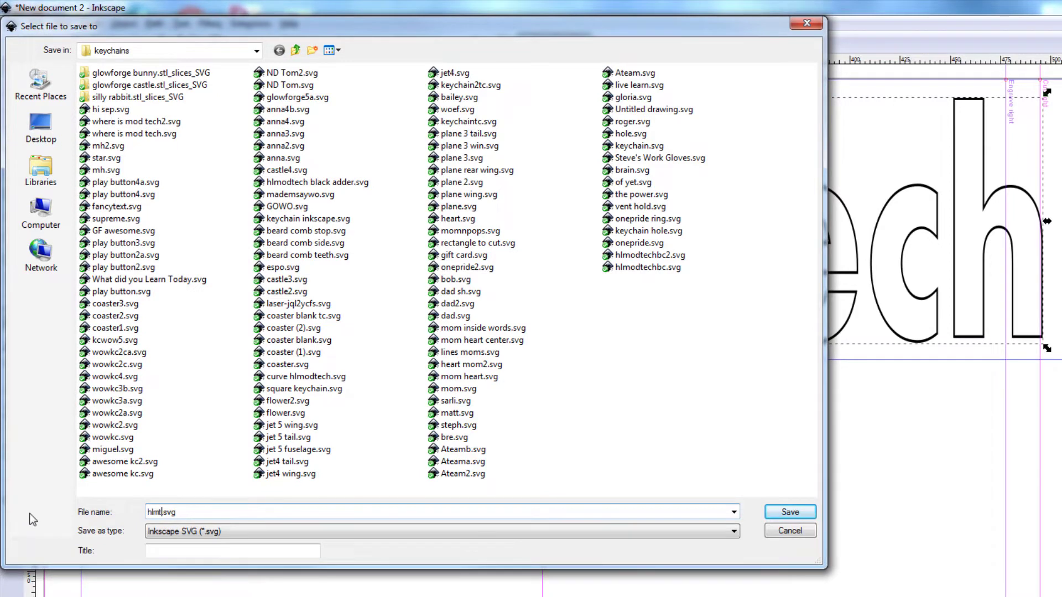
text(.)
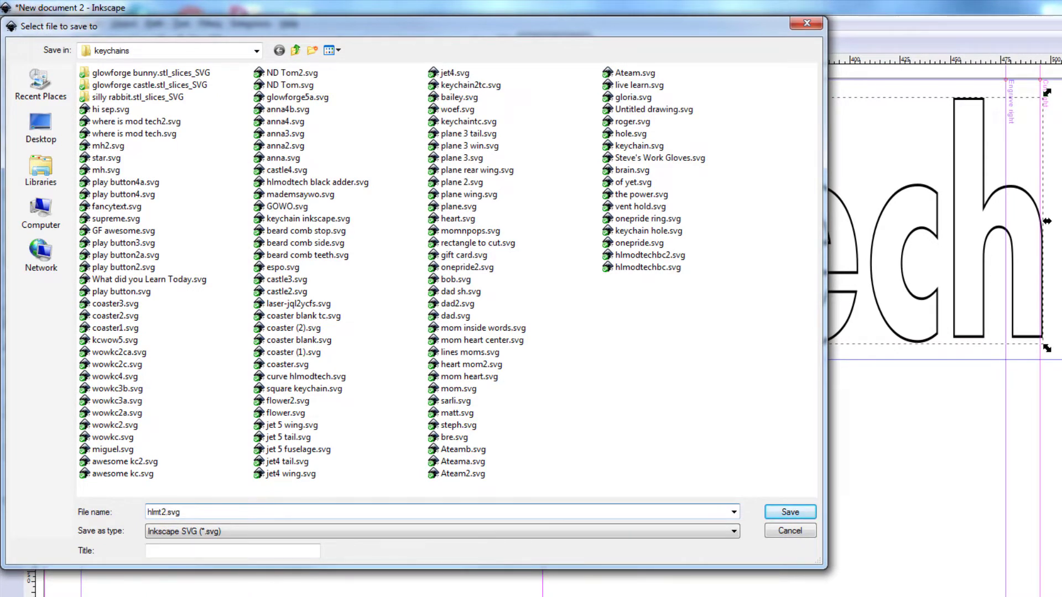
click(732, 531)
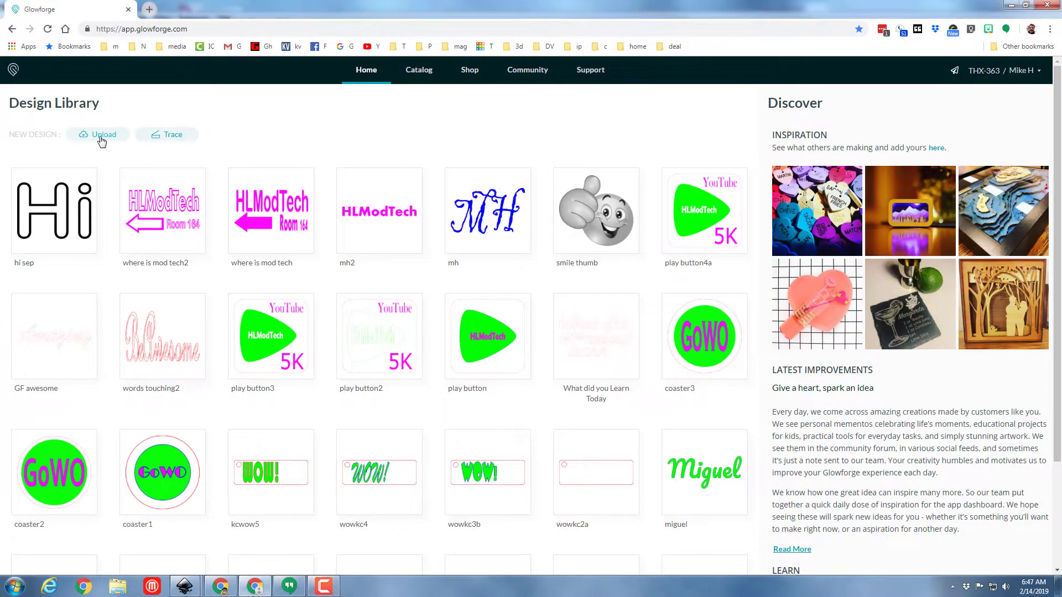
- Upload hlmt2.svg into the Glowforge Design Library as a new design
click(103, 134)
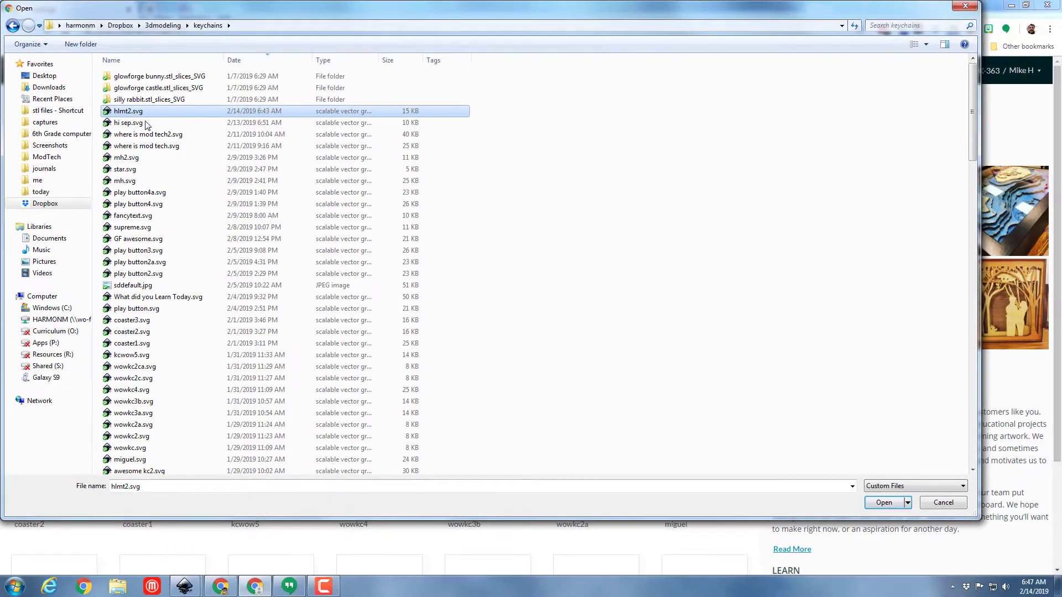
click(882, 502)
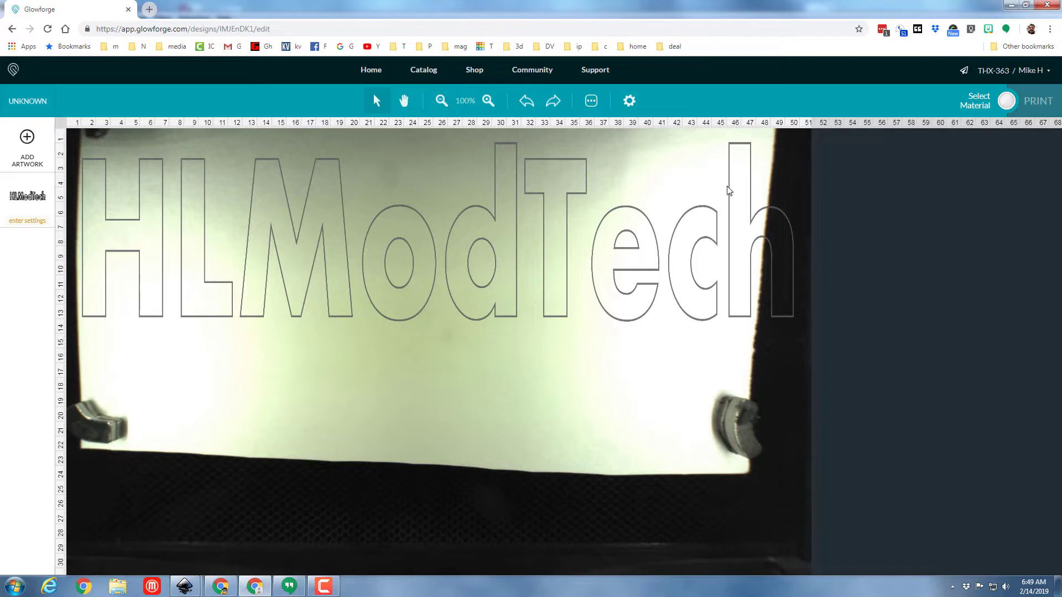
mouse_move(111, 223)
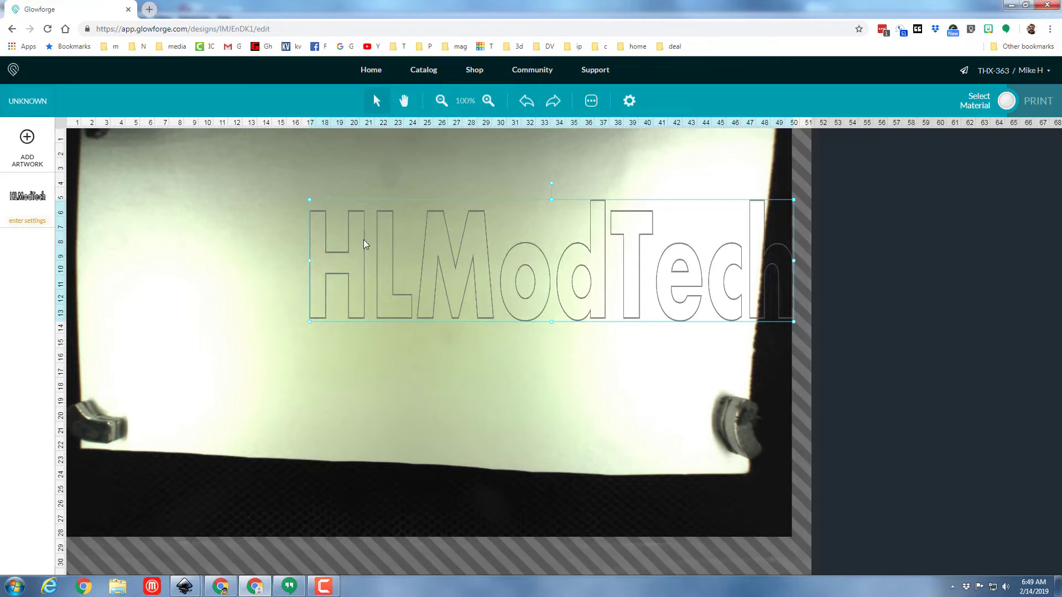
- Drag the HLModTech design toward the top-left of the material bed
drag(363, 258, 243, 202)
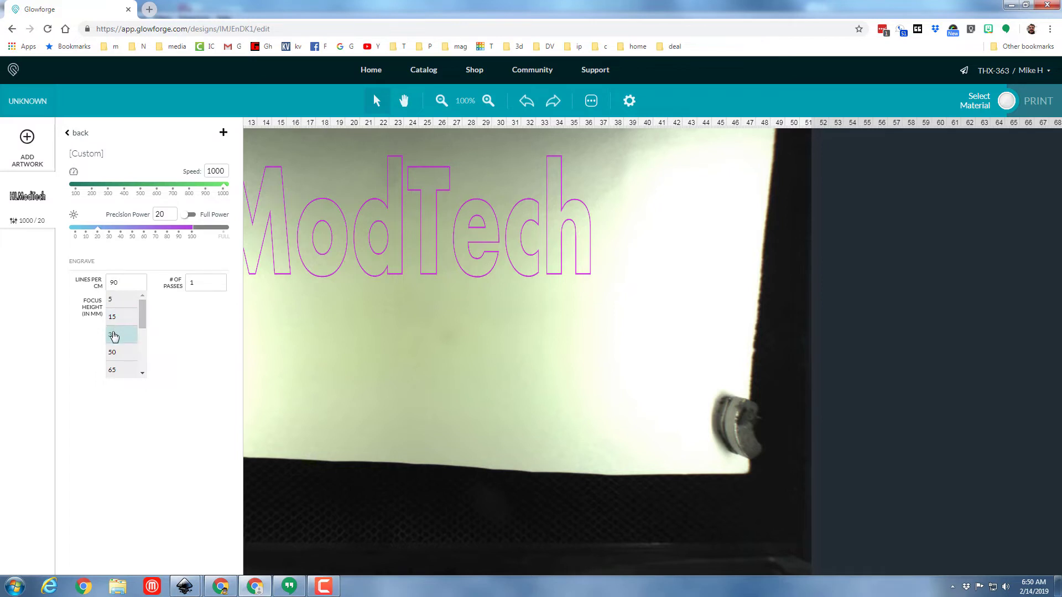
- Set the engrave density to 30 lines per cm, keeping speed 1000 and power 20
click(114, 336)
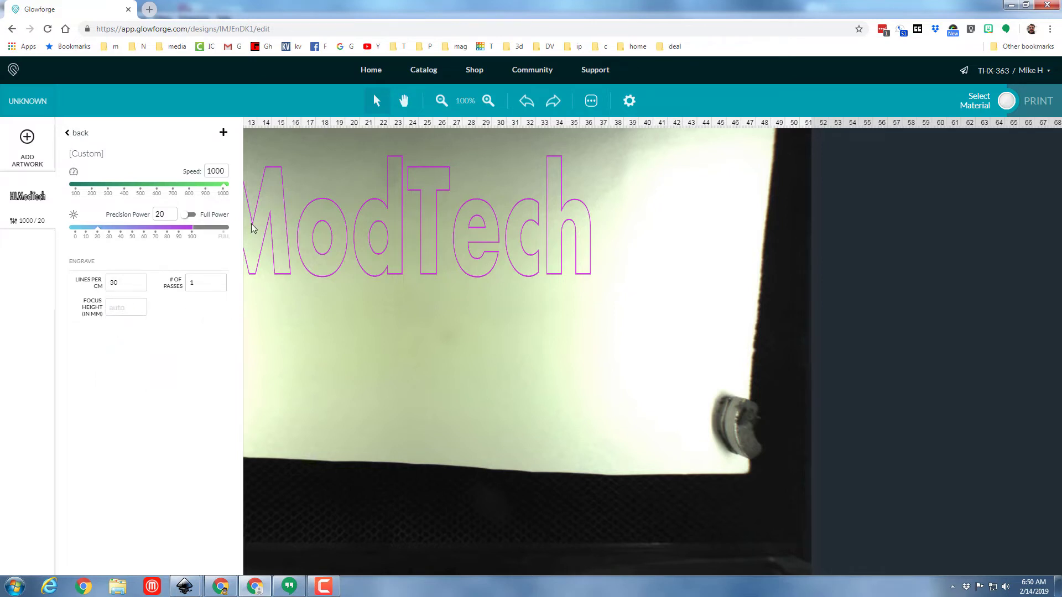
mouse_move(1024, 95)
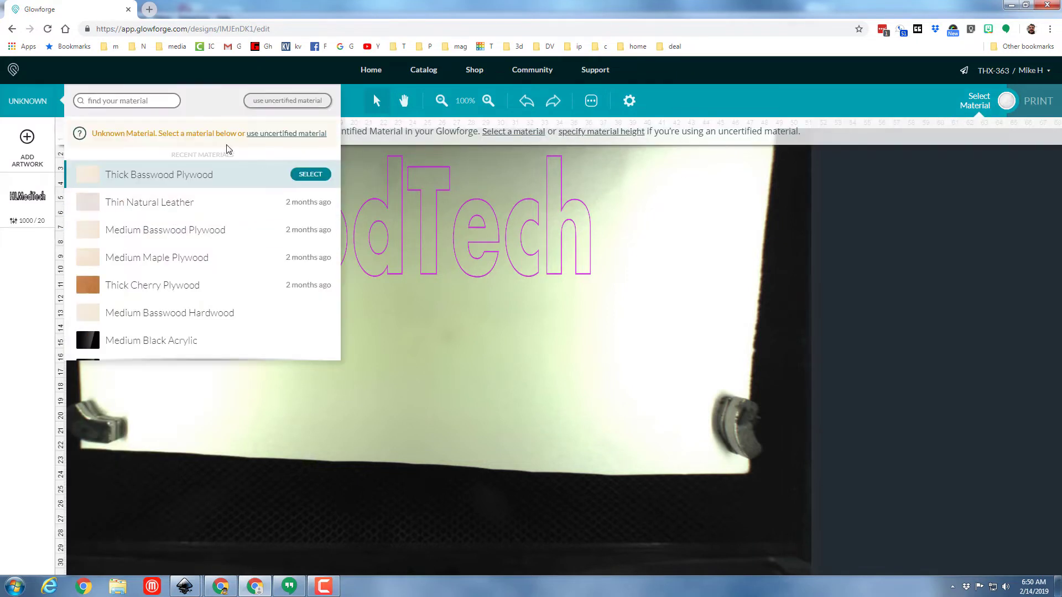
- Use an uncertified material and confirm its thickness so the design shows Ready
click(287, 101)
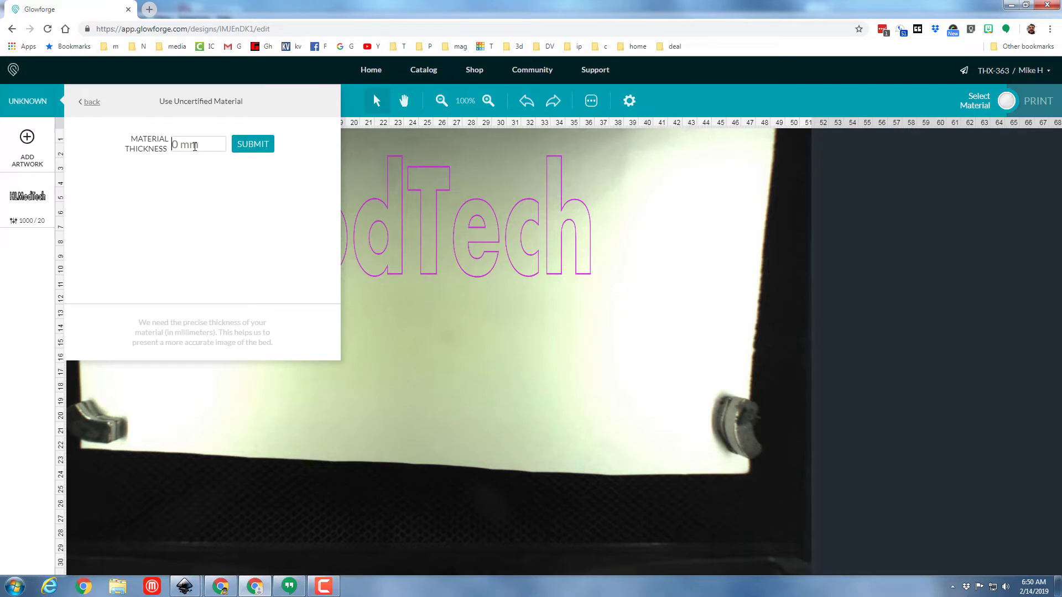
click(252, 144)
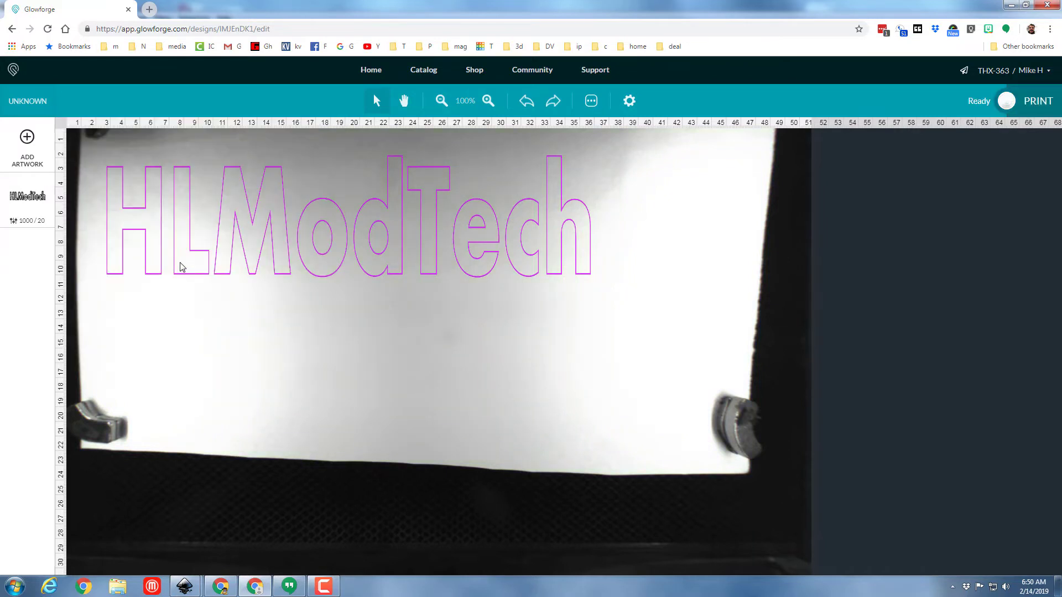